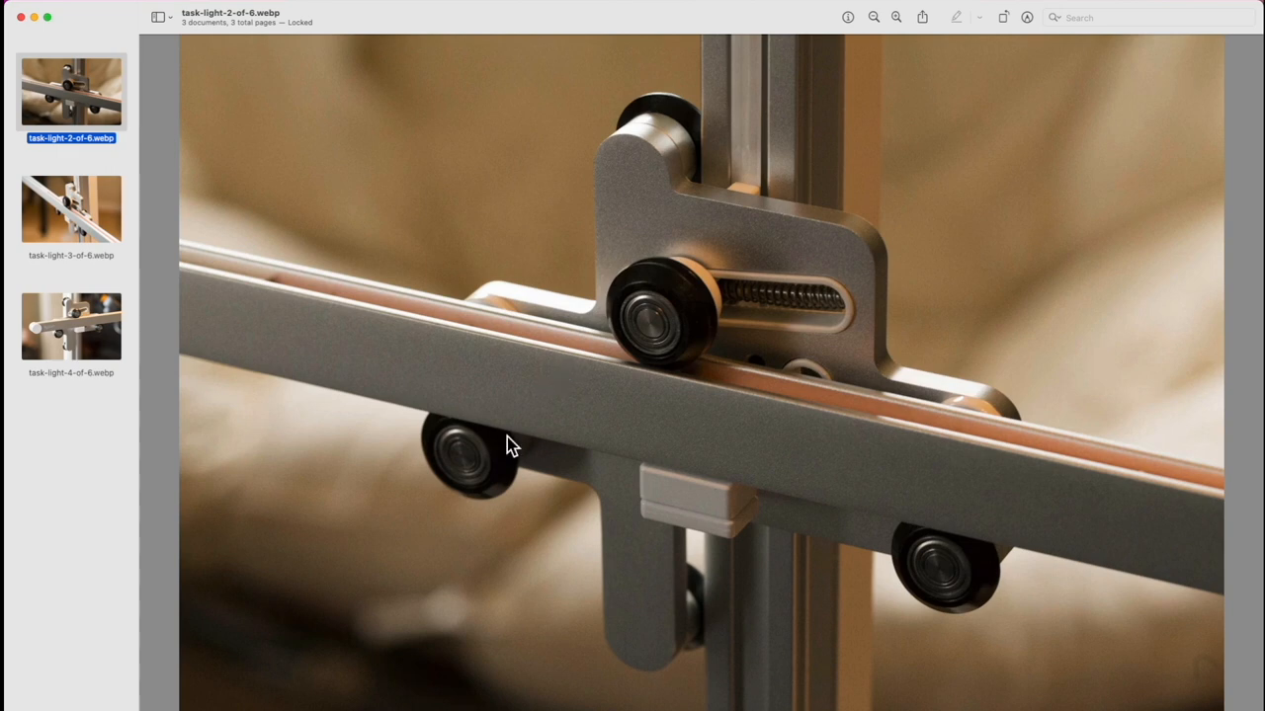
mouse_move(633, 336)
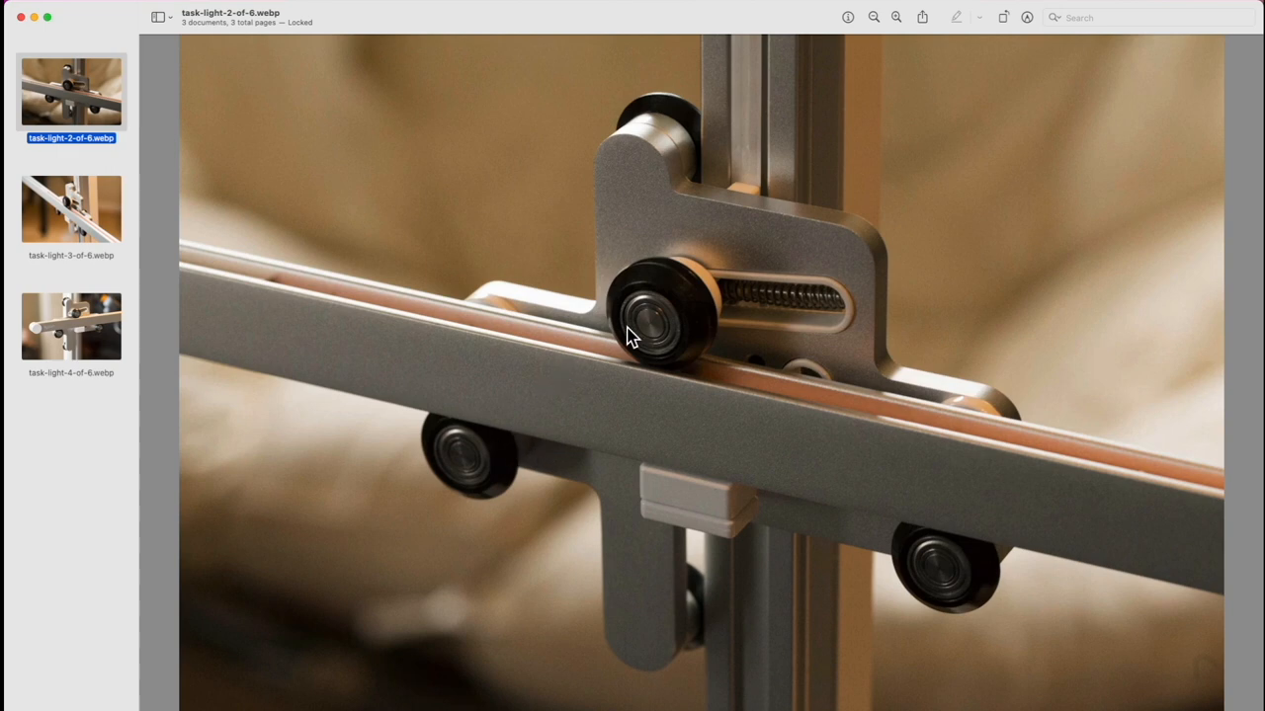
mouse_move(740, 245)
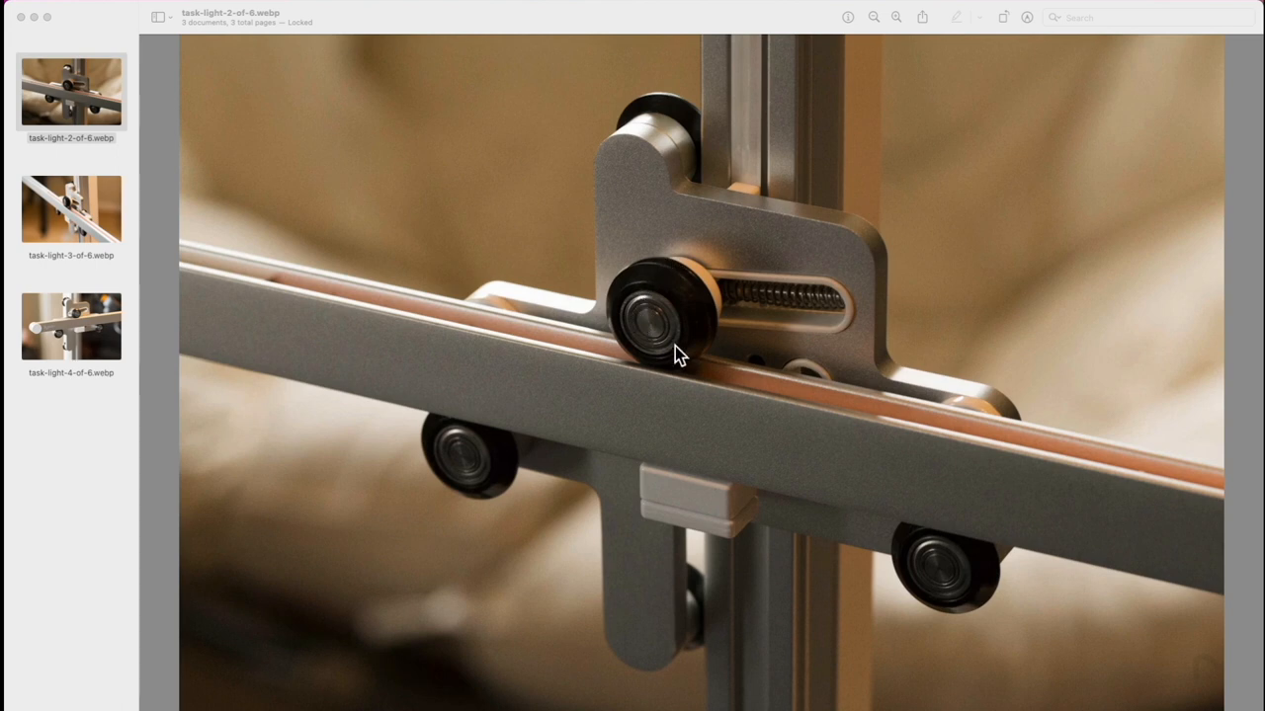
mouse_move(622, 344)
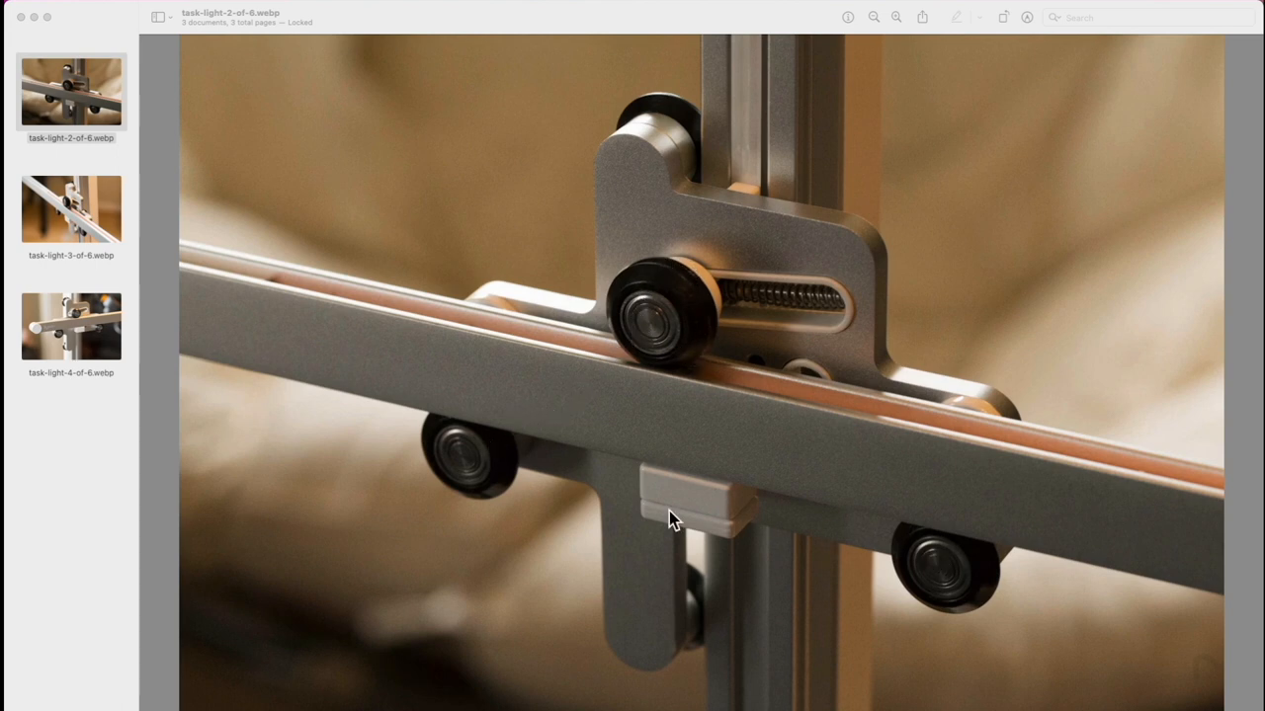
mouse_move(445, 469)
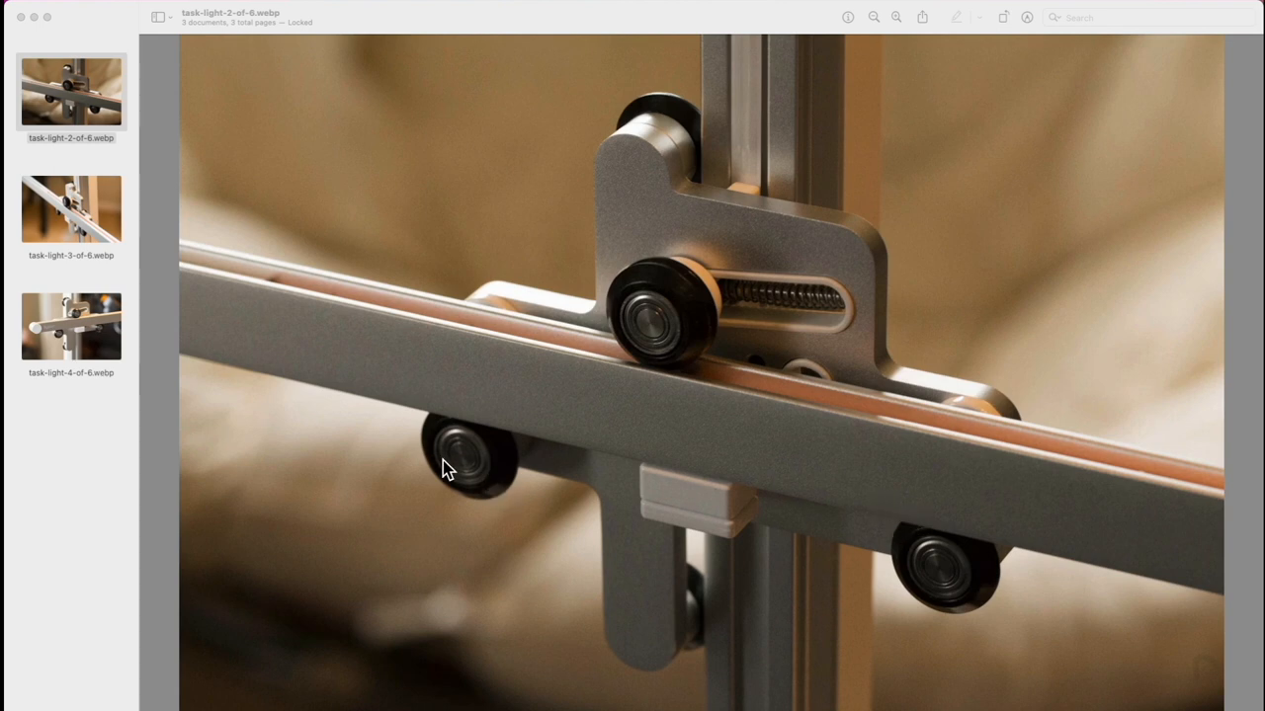
mouse_move(800, 309)
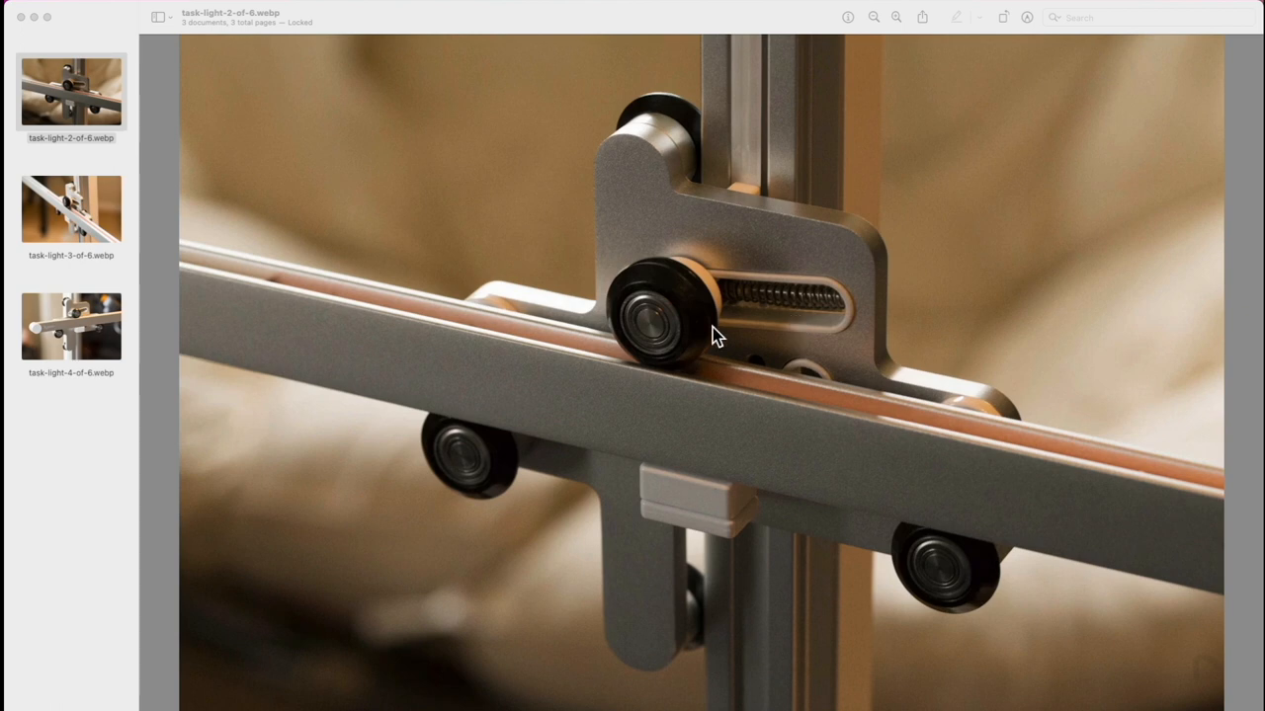
mouse_move(706, 334)
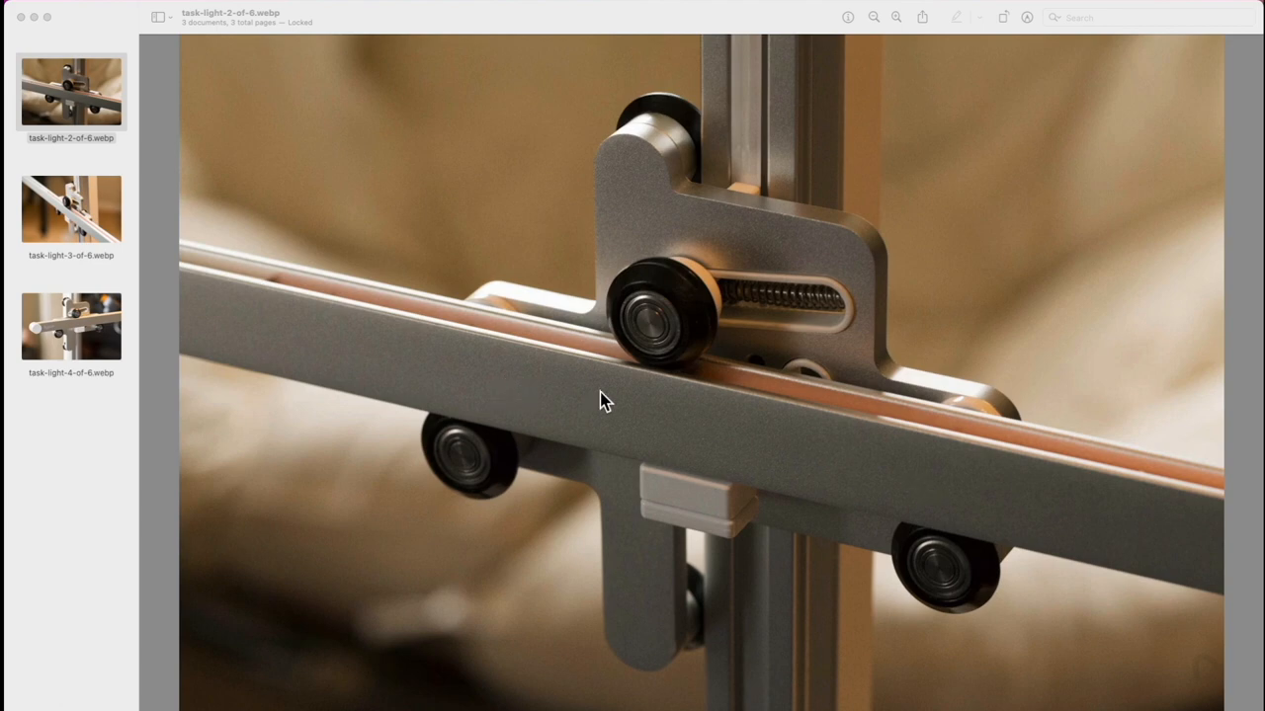
Flip through carriage photos 3, 4 and 2, ending on task-light-4-of-6.webp
click(70, 209)
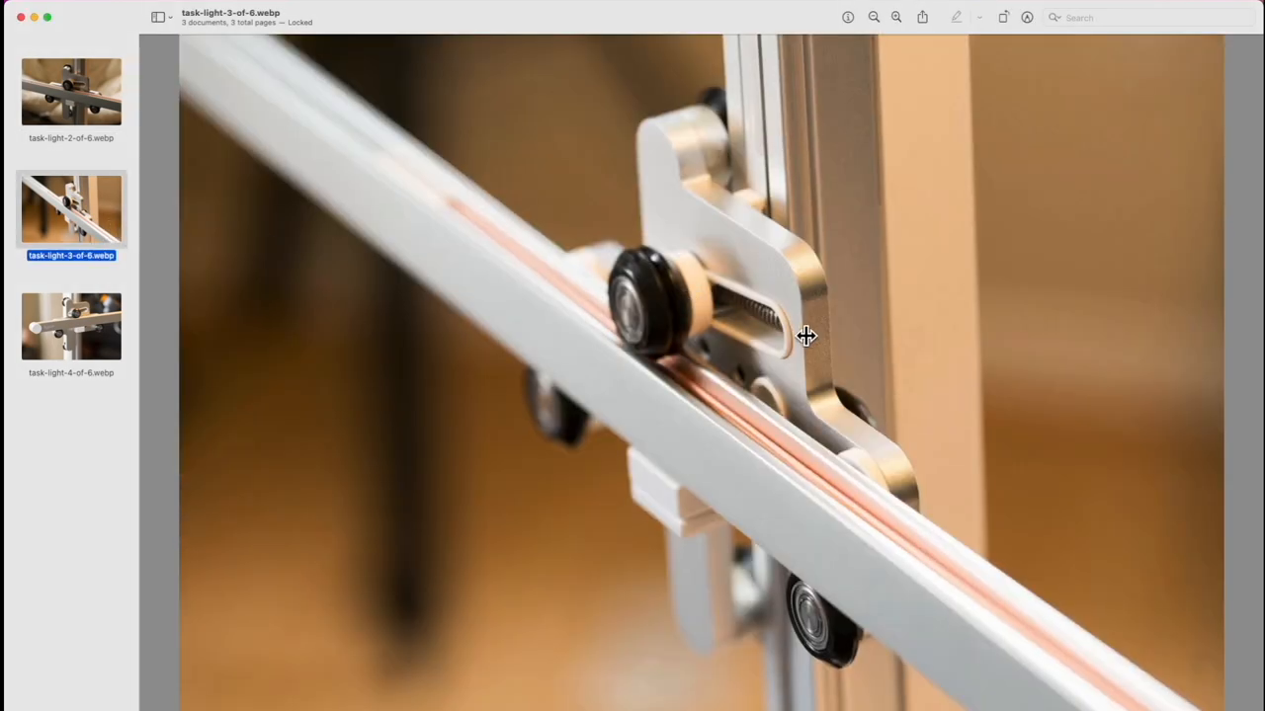
click(70, 326)
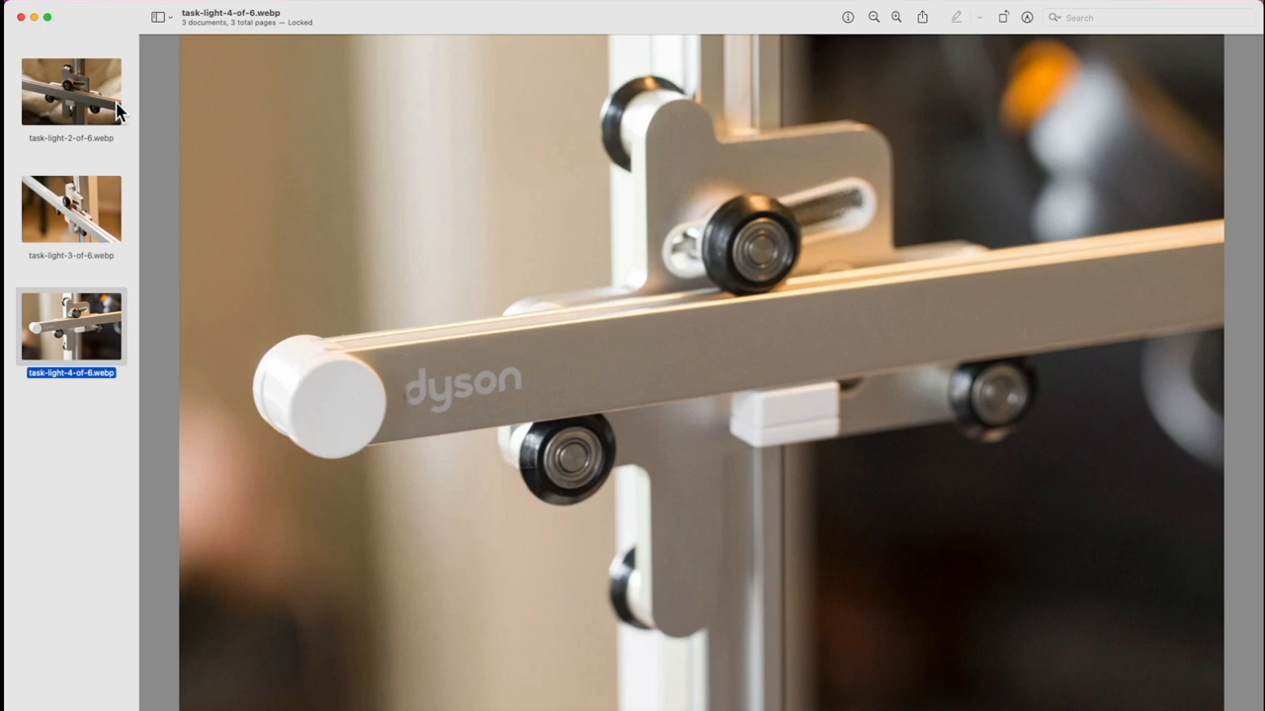
click(71, 91)
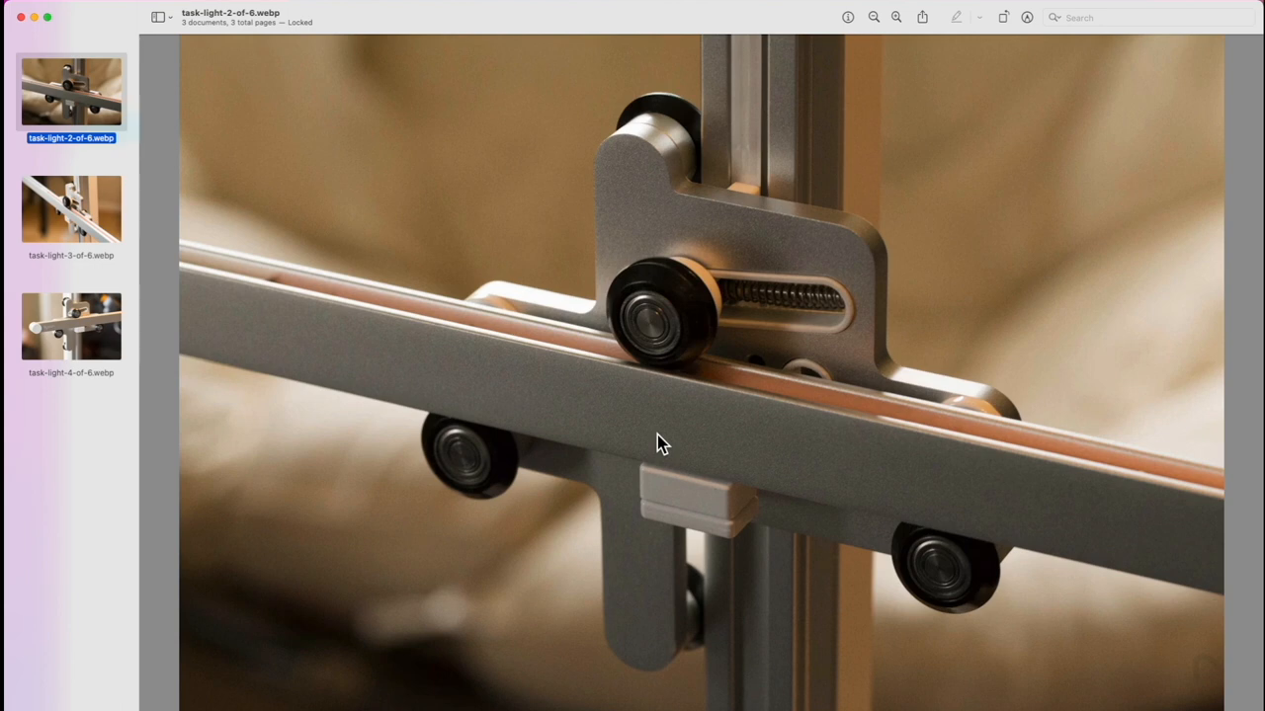
mouse_move(669, 366)
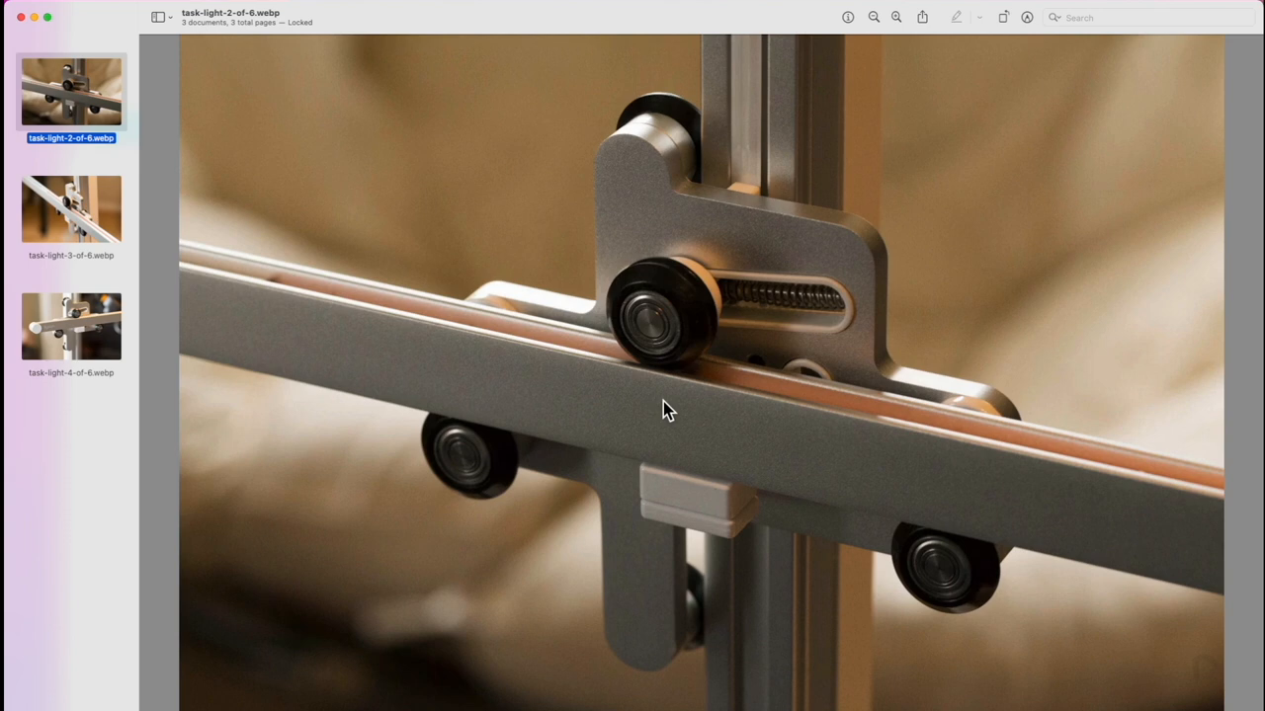
mouse_move(810, 277)
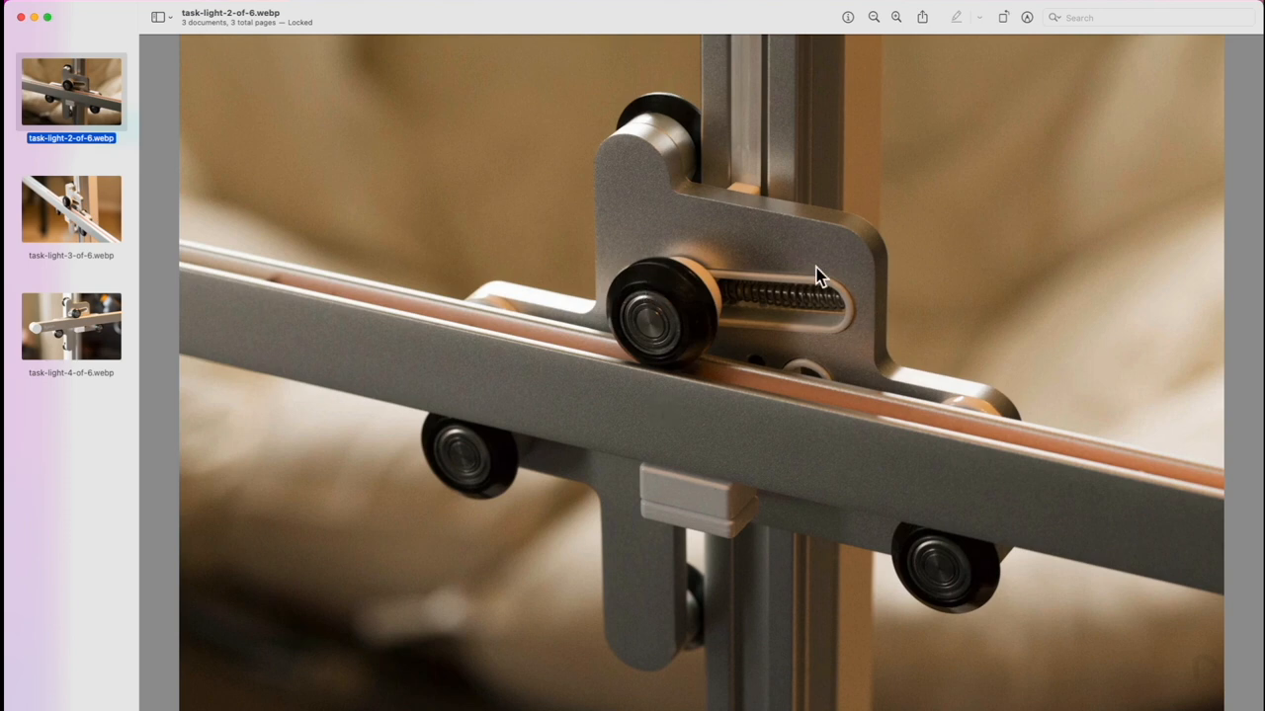
mouse_move(782, 310)
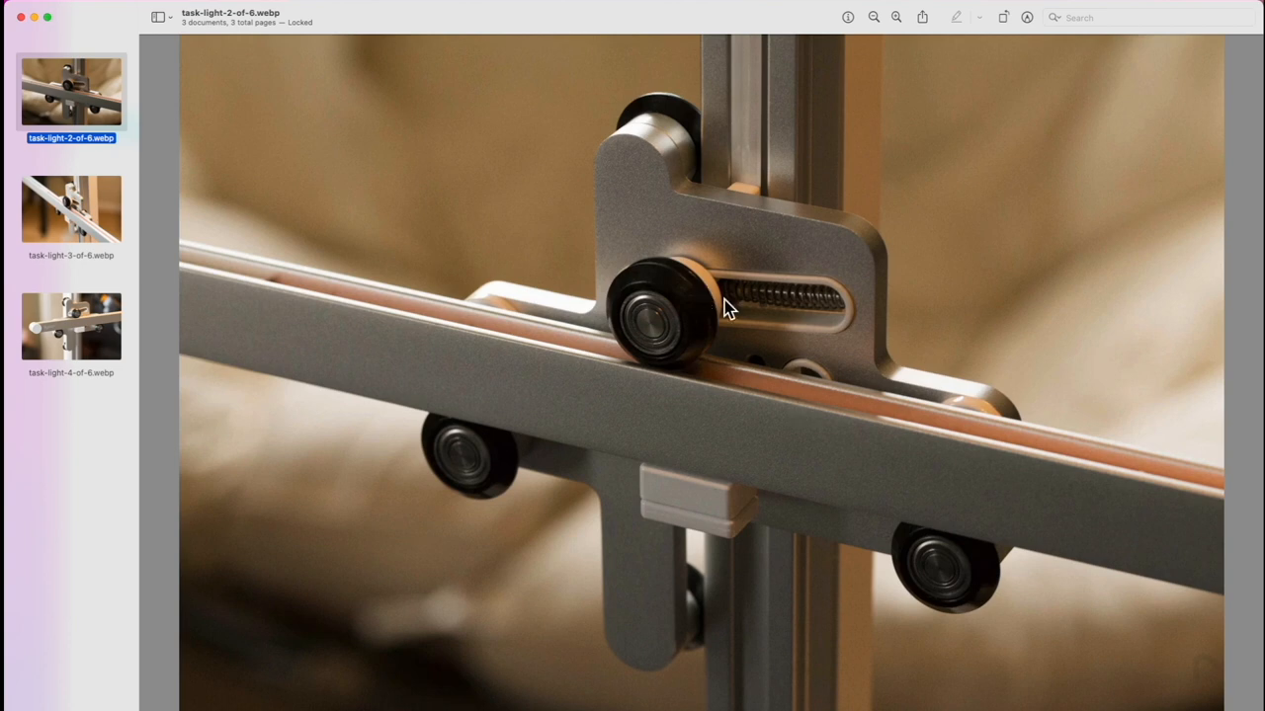
mouse_move(803, 359)
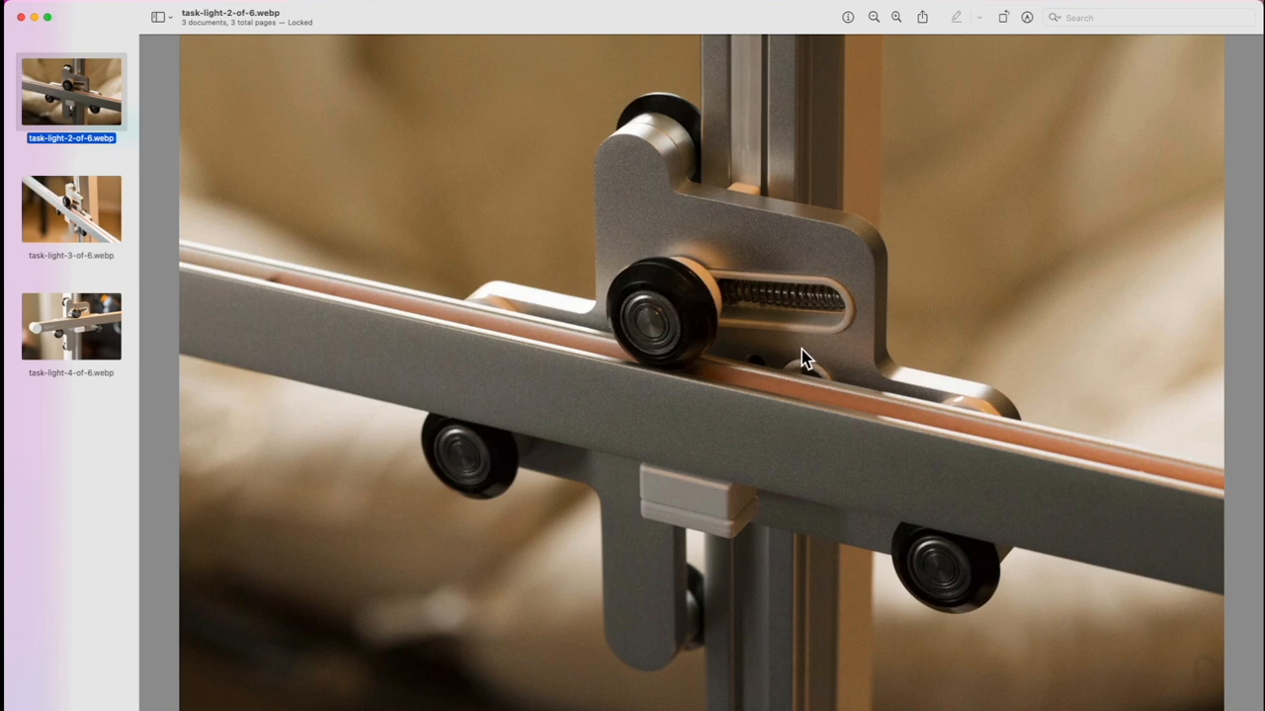
click(72, 327)
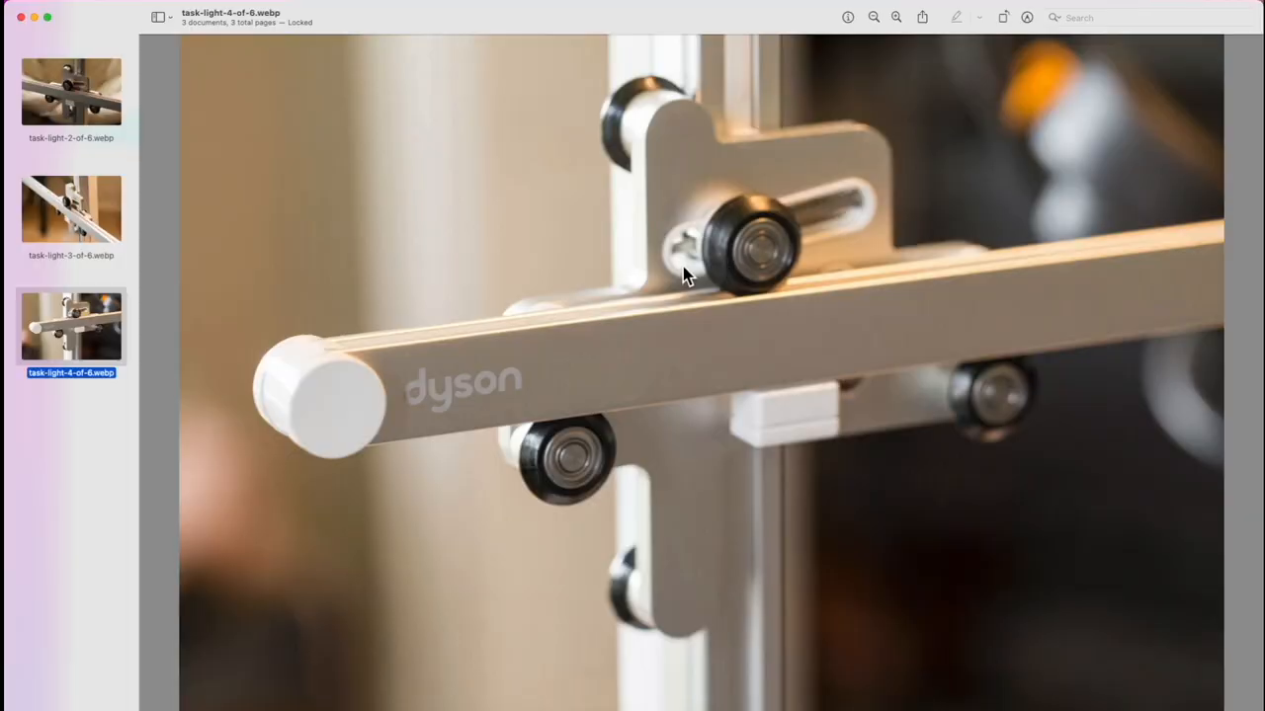
mouse_move(830, 240)
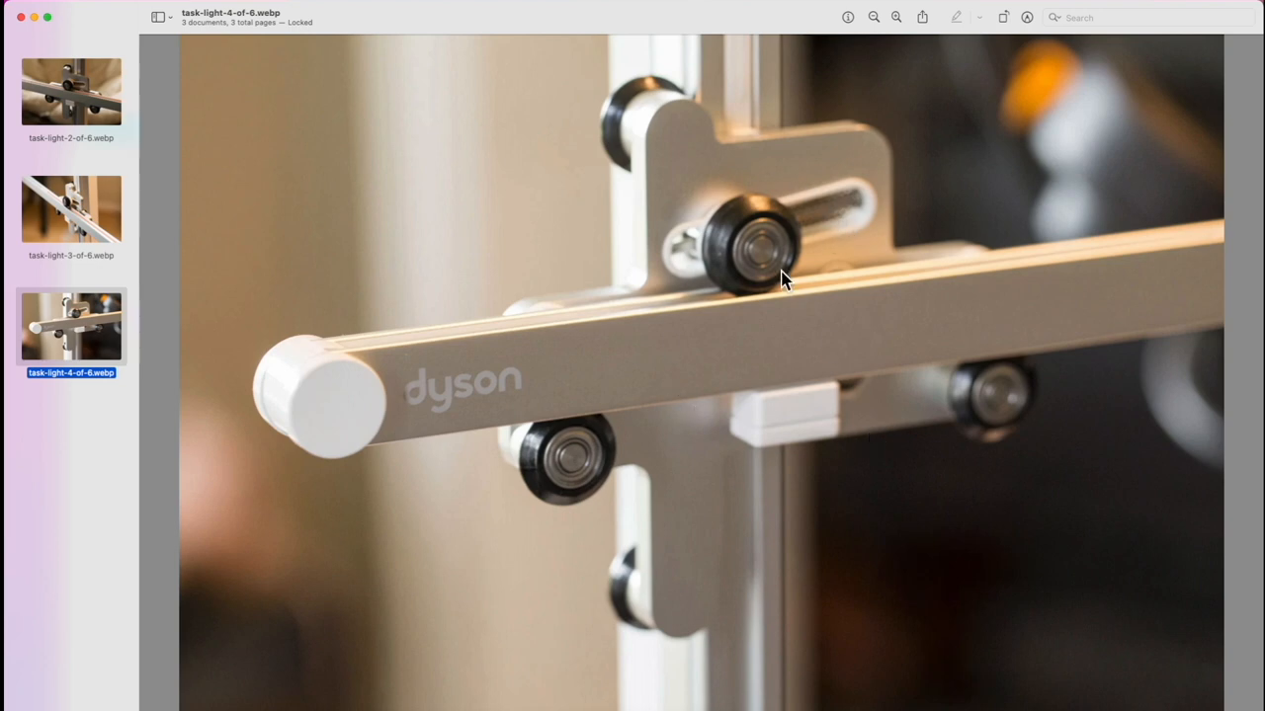
mouse_move(746, 245)
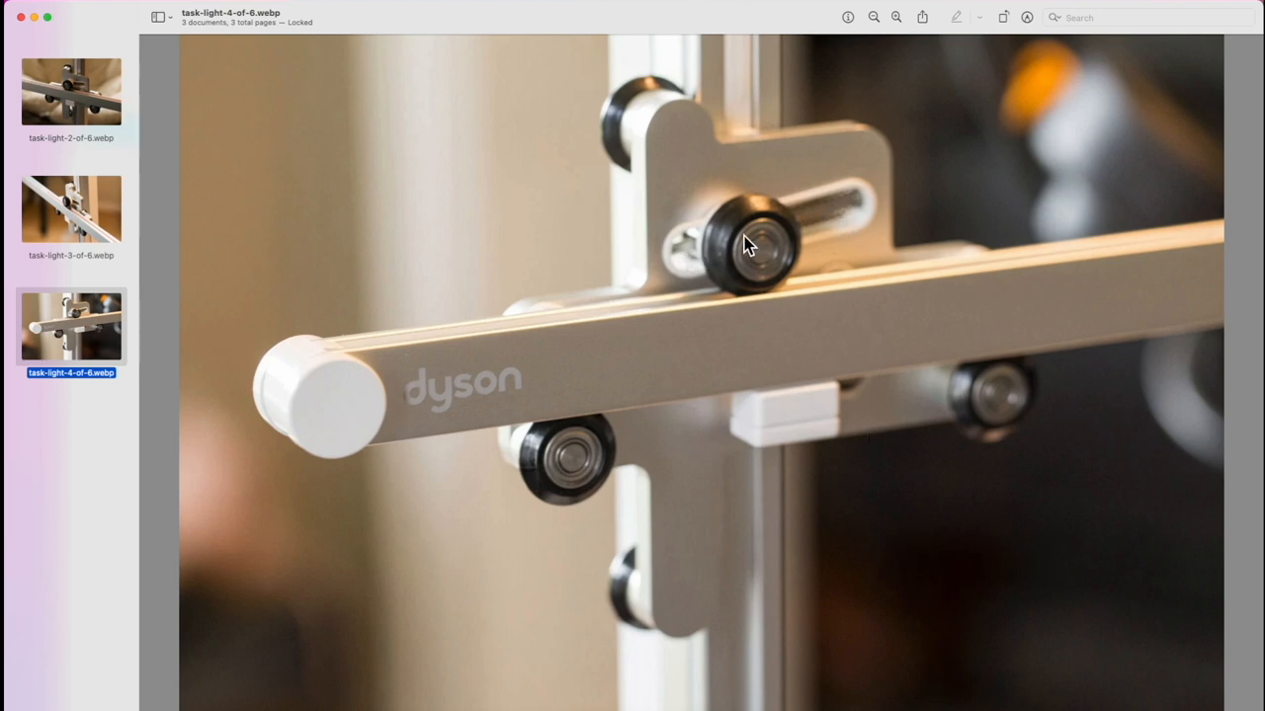
mouse_move(778, 245)
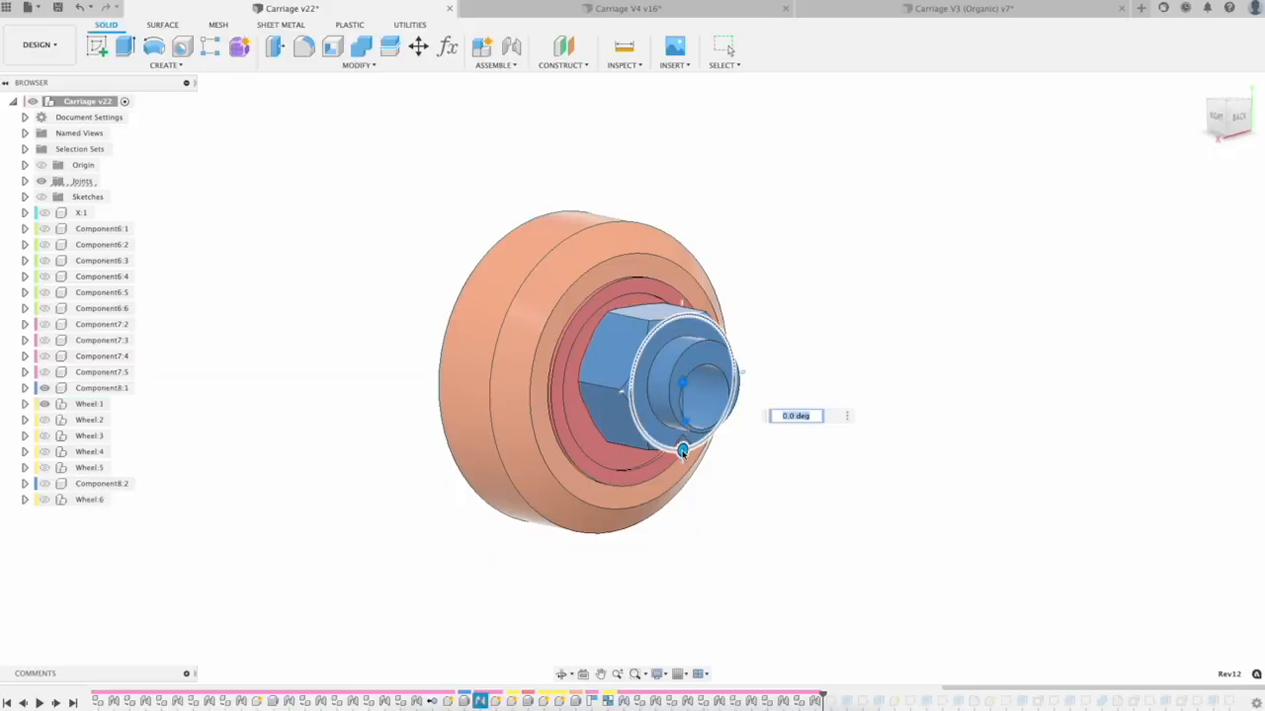
Drag the Move/Copy rotation handle until the eccentric spacer sits at about 218.5 degrees
drag(682, 450, 635, 418)
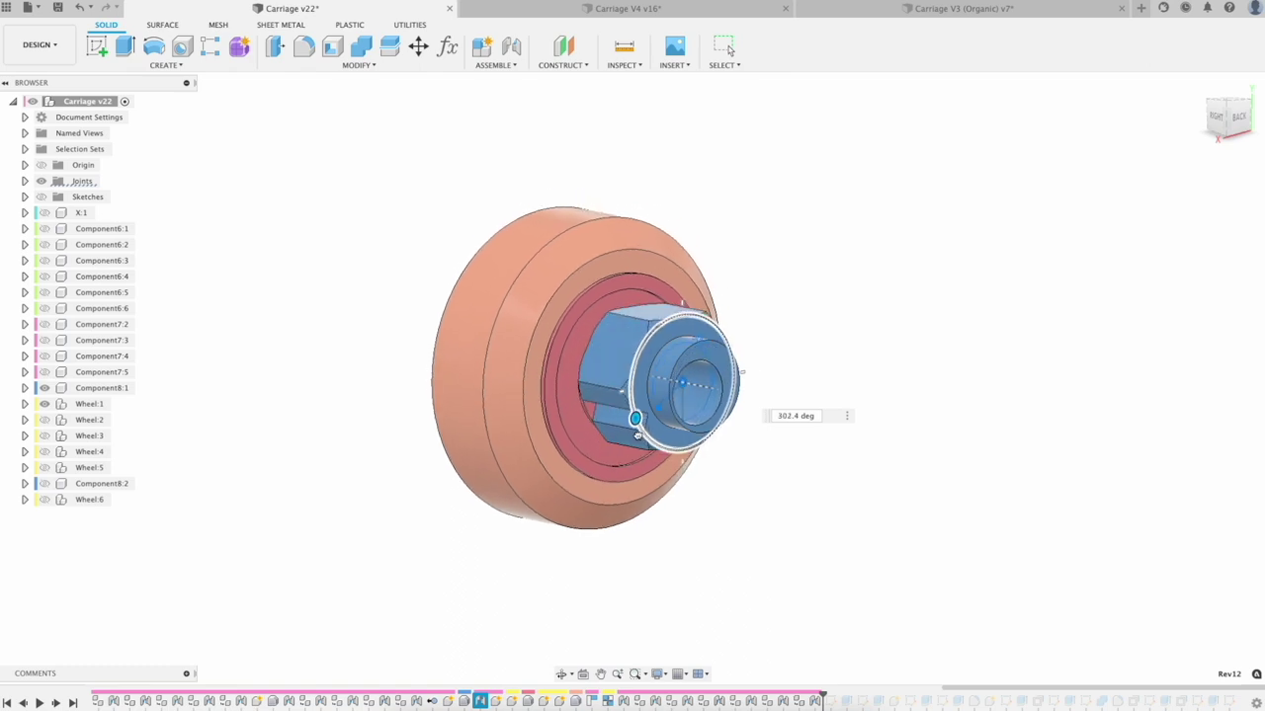
drag(635, 420, 631, 405)
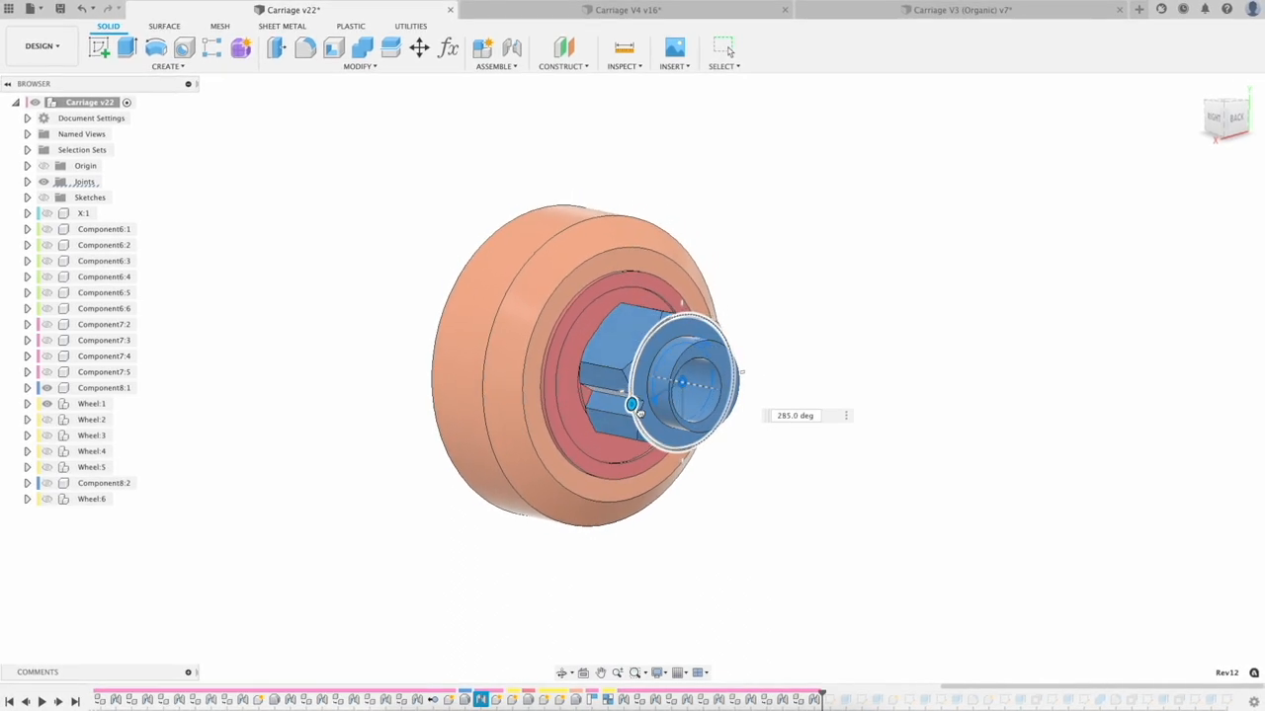
drag(633, 403, 739, 380)
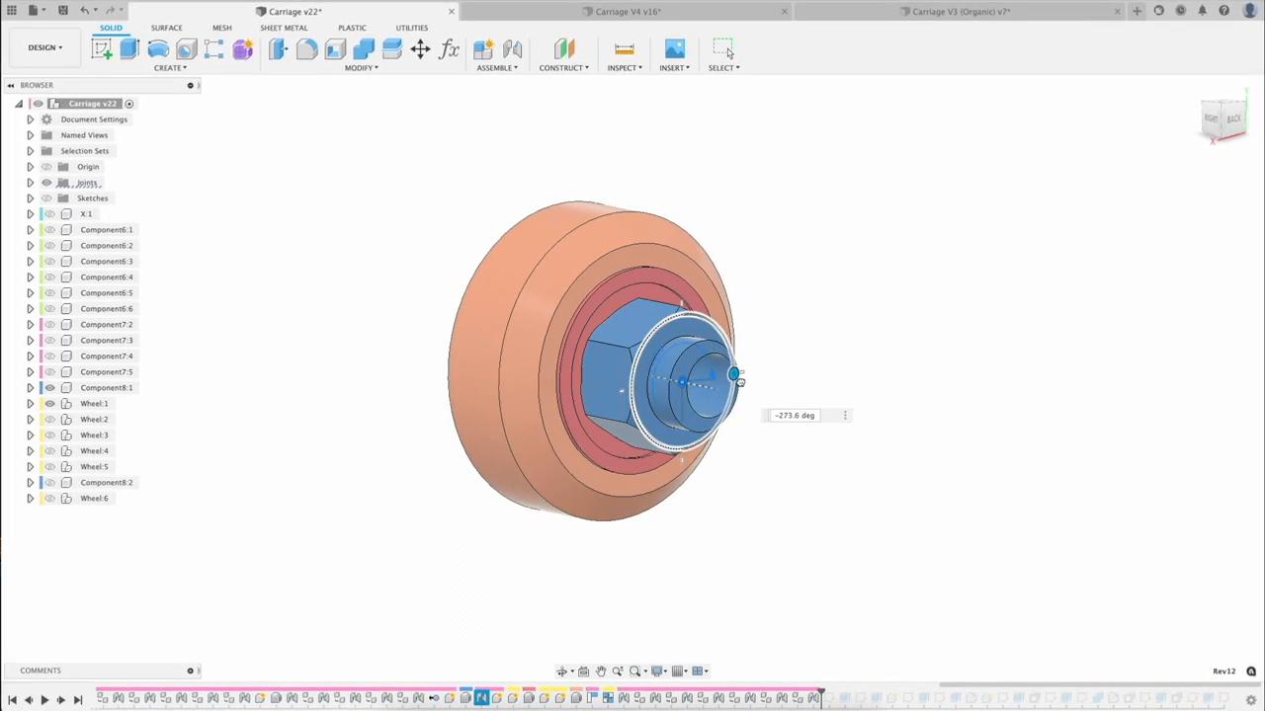
drag(736, 373, 652, 331)
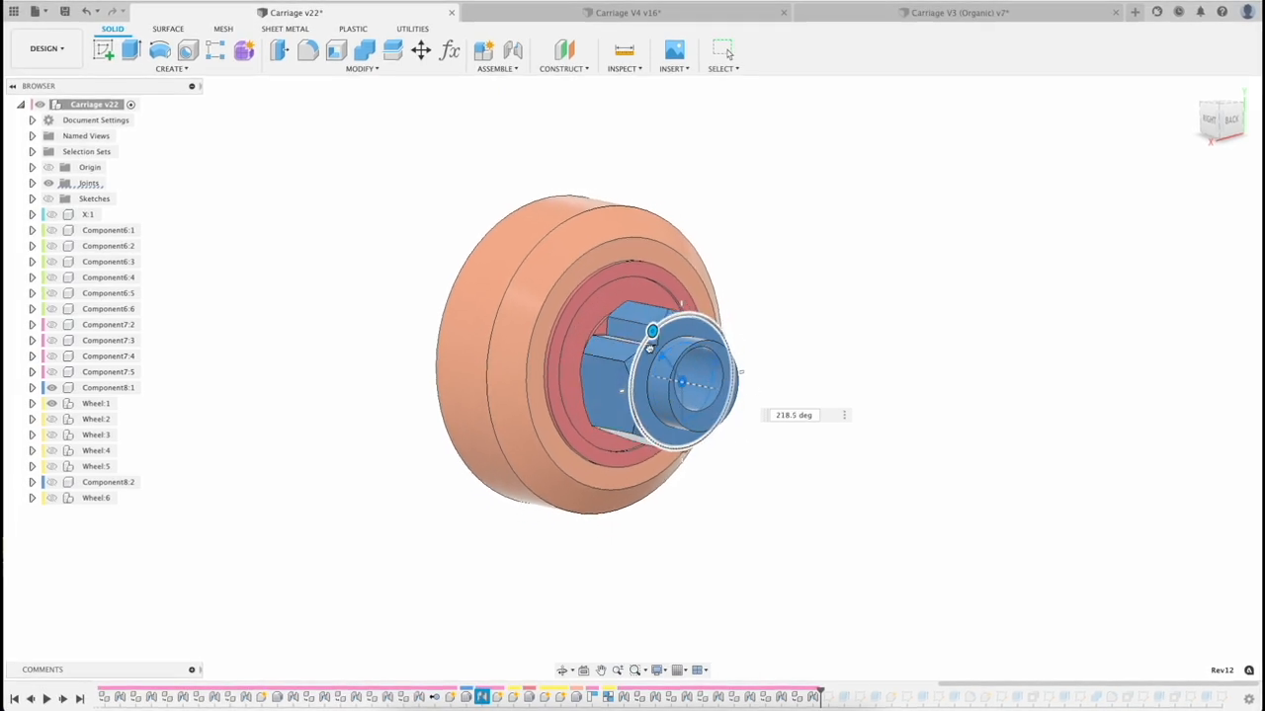